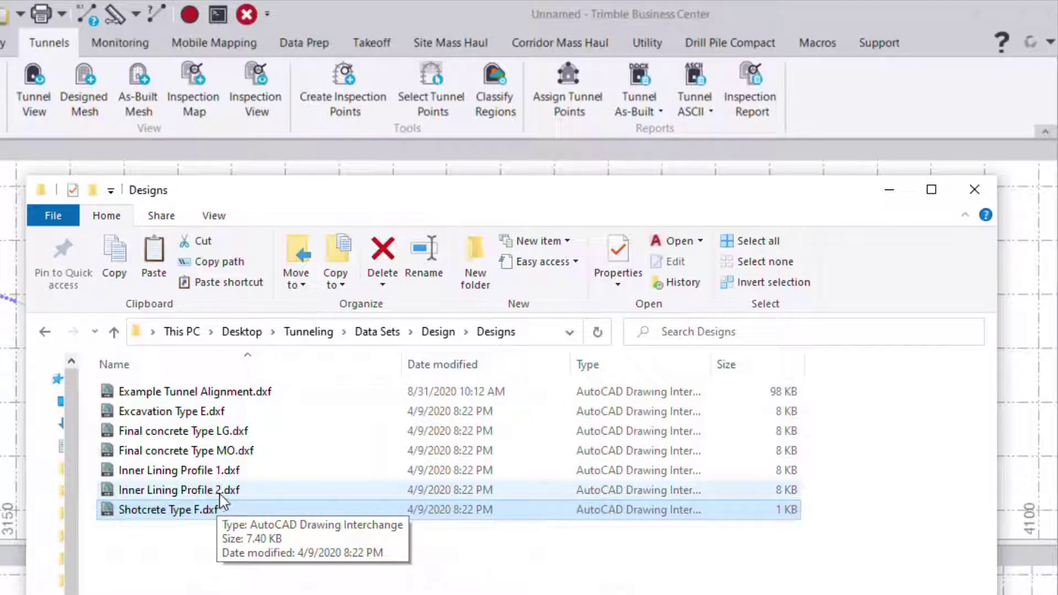
Step: Select the tunnel-shape DXF drawing in the Designs folder for import
click(185, 449)
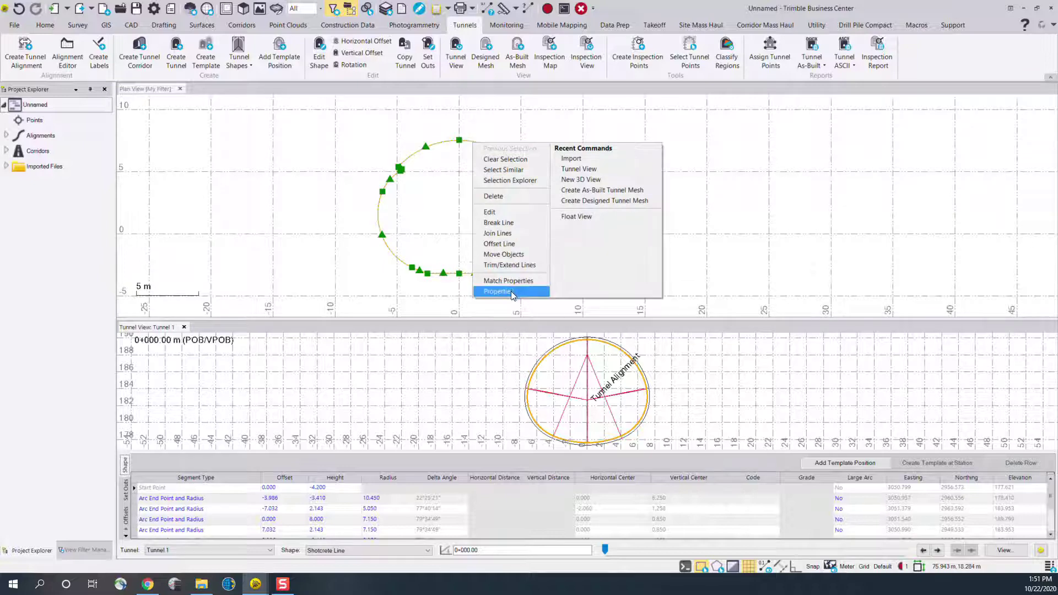
Step: Bring up the properties of the imported shotcrete polyline in plan view
click(497, 291)
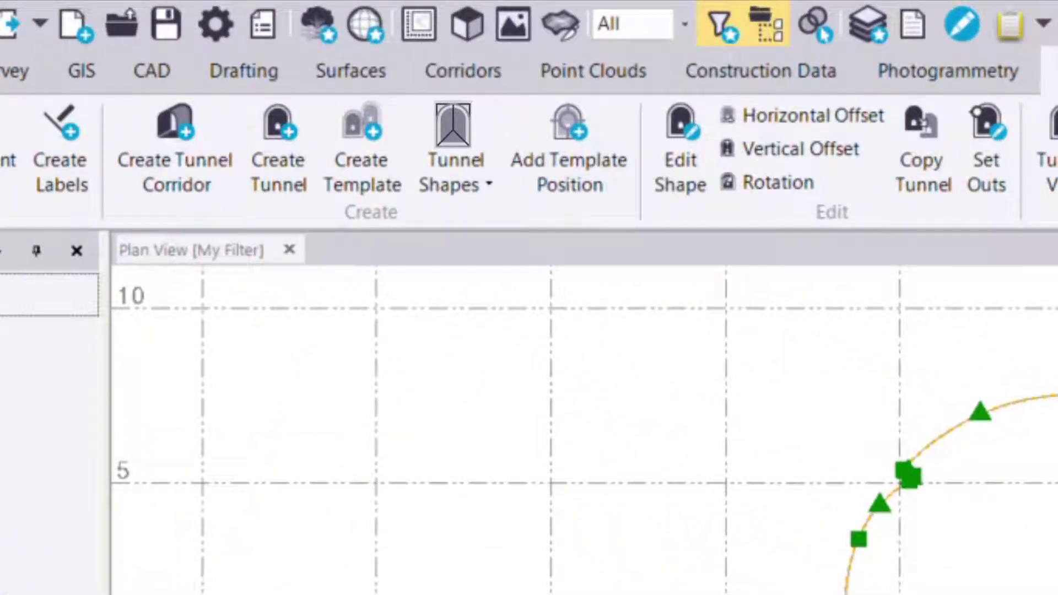
mouse_move(363, 156)
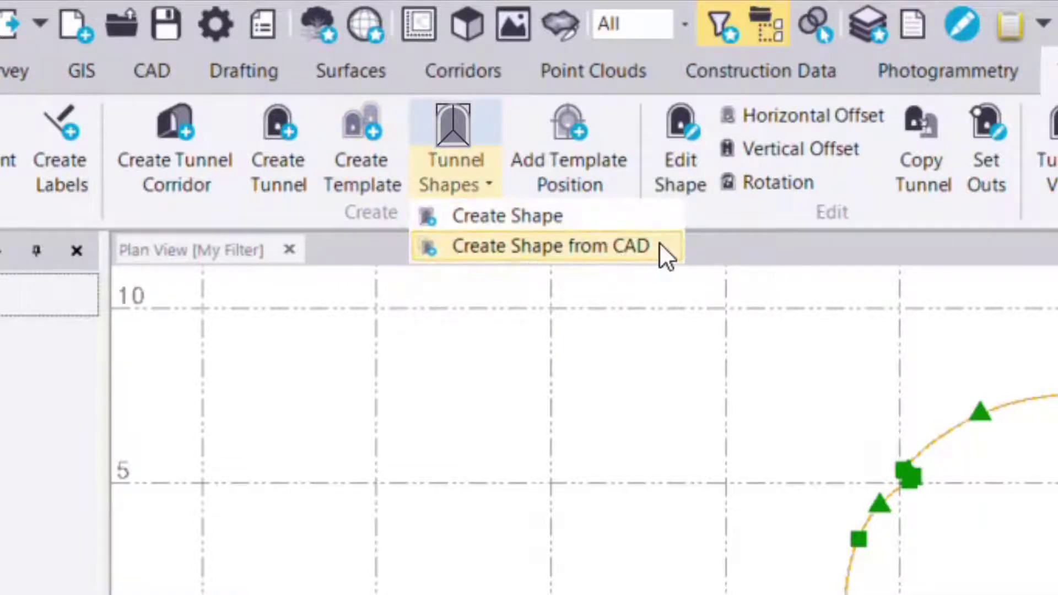
mouse_move(605, 260)
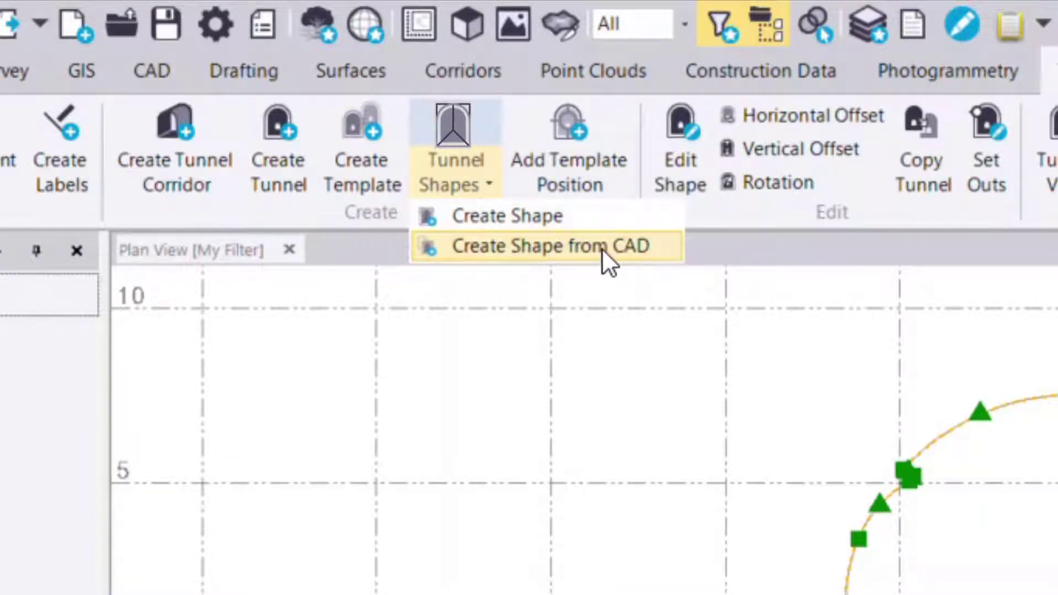
Step: Start Create Shape from CAD for Tunnel 1, Template 1
click(549, 245)
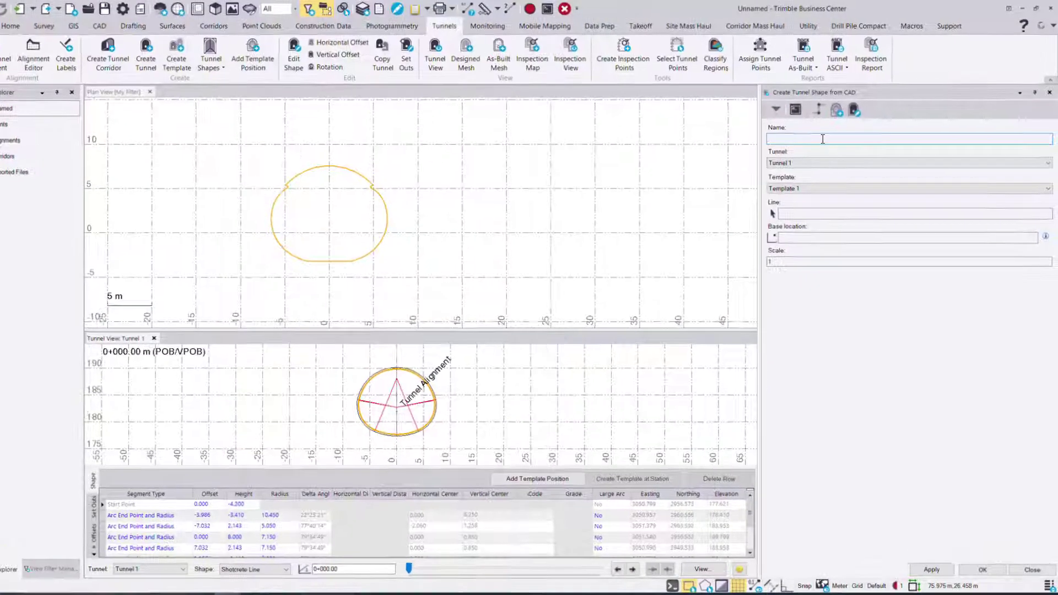
Step: Name the new tunnel shape 'Concrete Line'
text(Concrete Line)
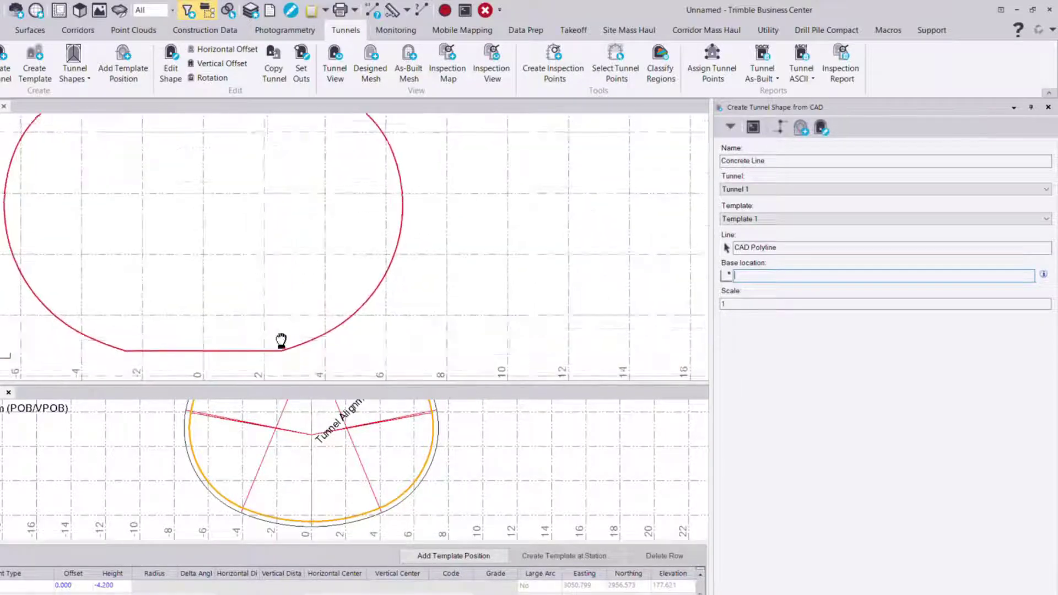
Step: Enter a base location of 0.000, 0.000 for the Concrete Line shape
click(280, 340)
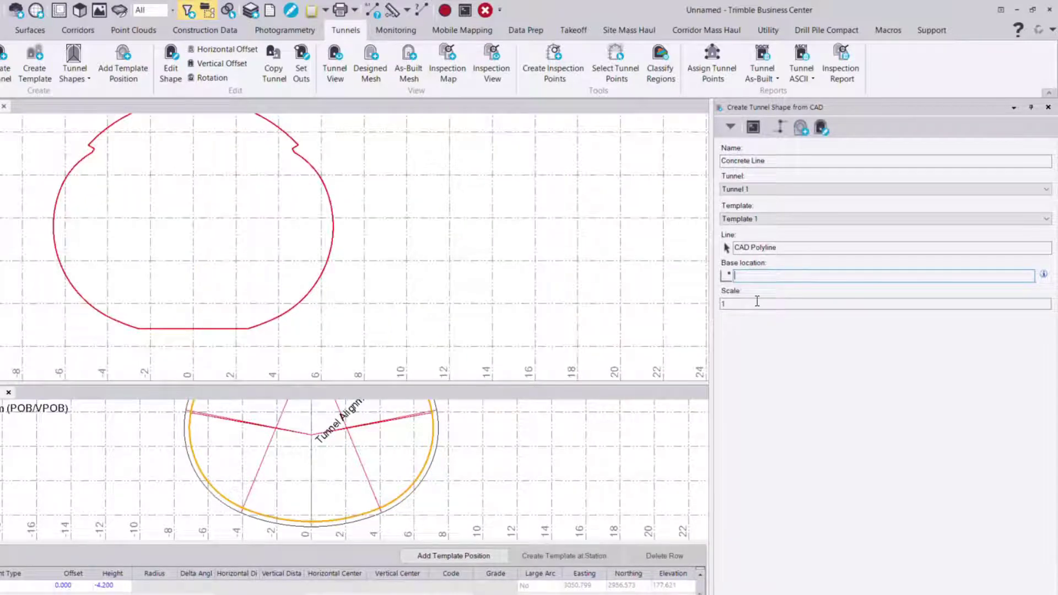
text(0.000, 0.000)
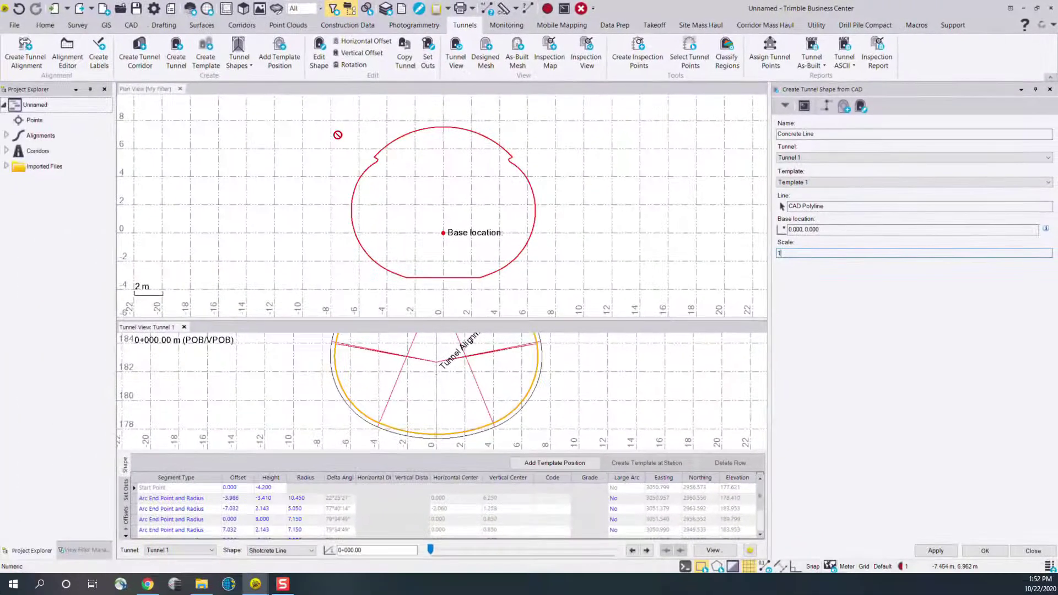
mouse_move(206, 266)
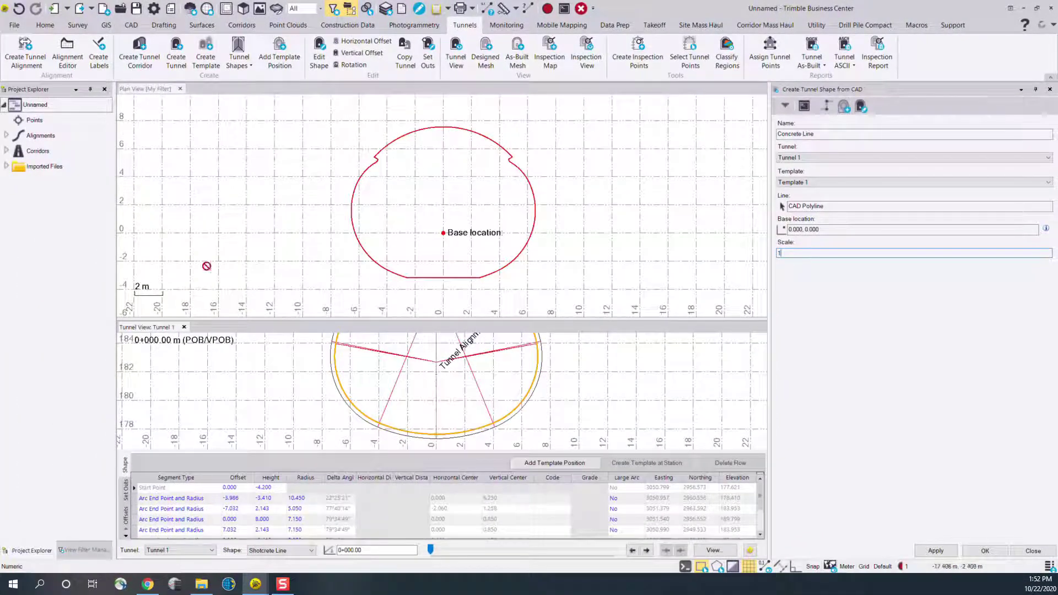
mouse_move(455, 308)
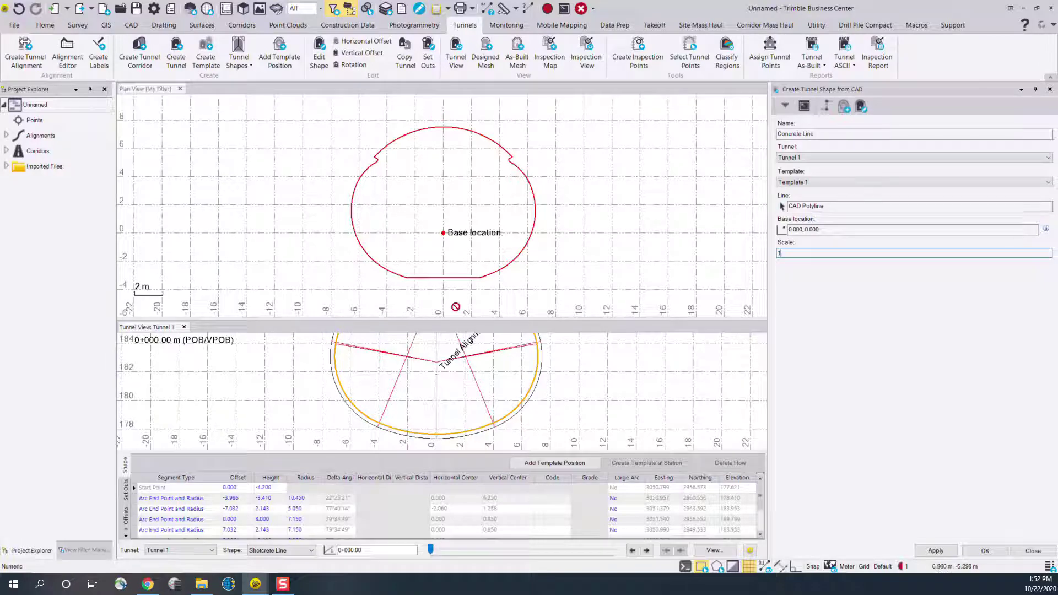
mouse_move(980, 455)
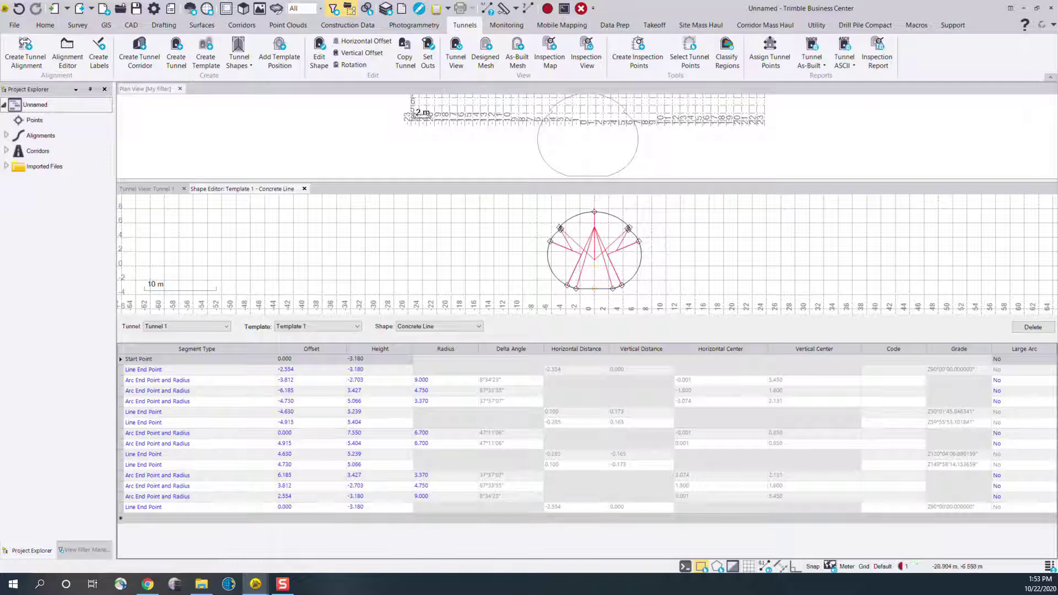
Step: Switch the Shape Editor to Excavation Line, then return to Tunnel 1's tunnel view
click(437, 326)
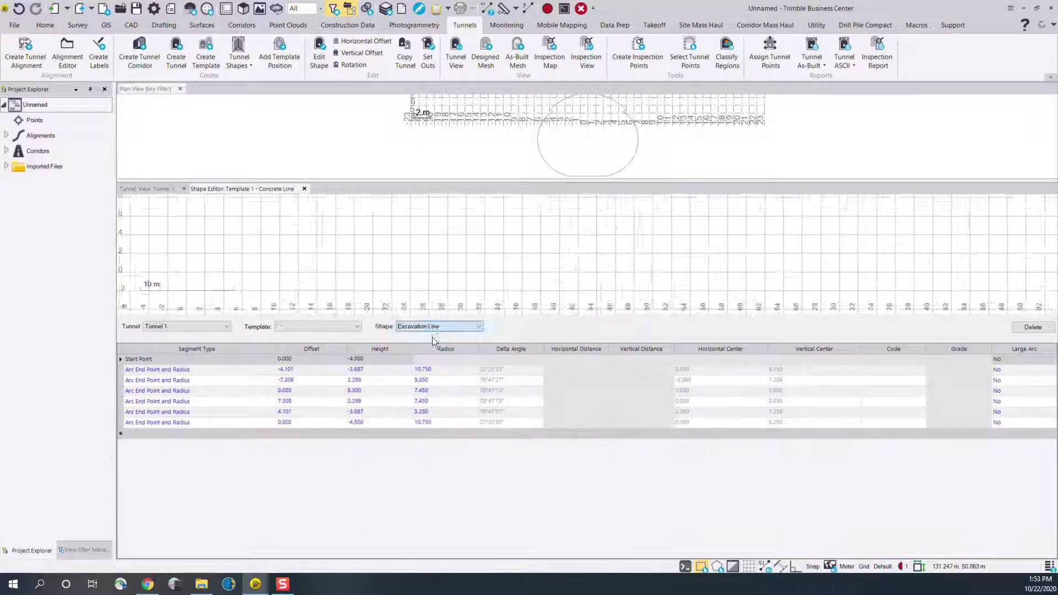
click(146, 188)
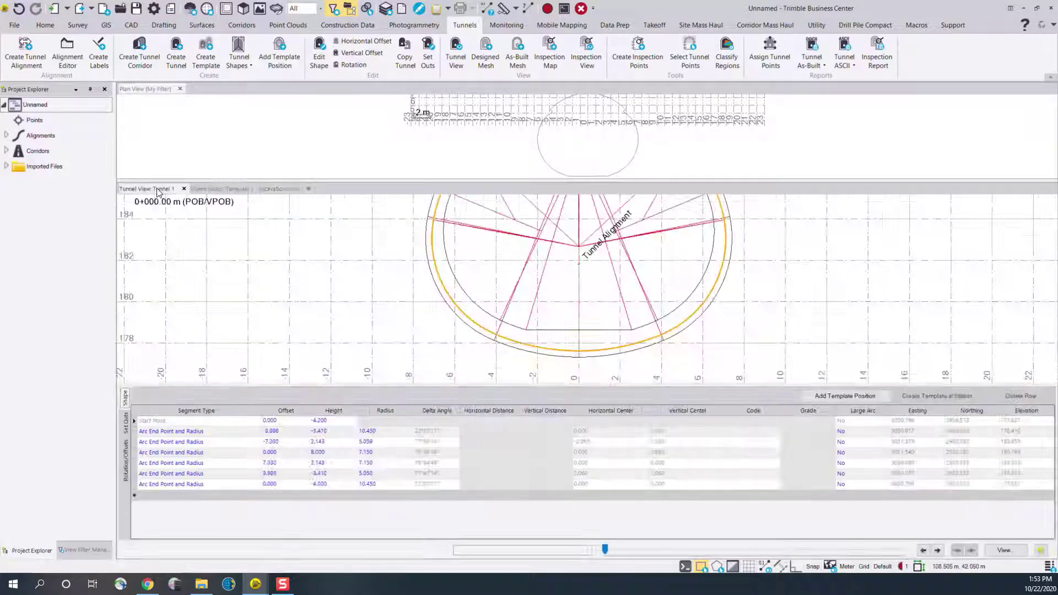